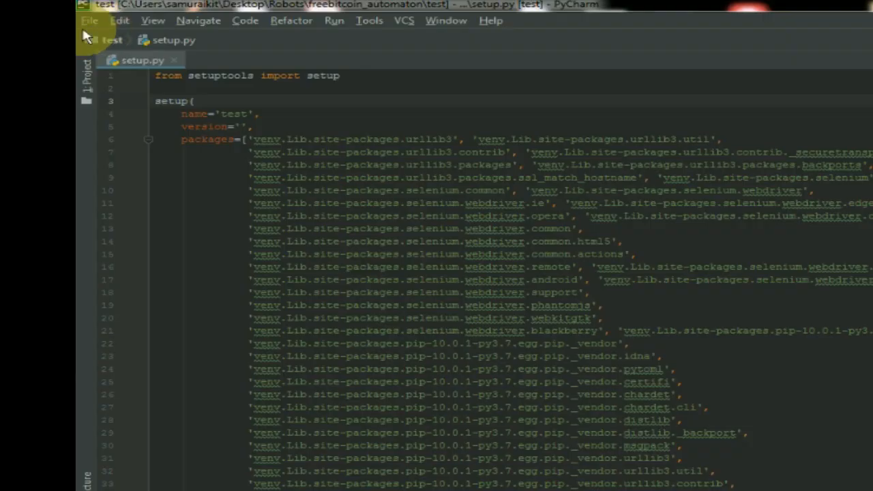
# - Open the File menu from the PyCharm menu bar
pyautogui.click(90, 20)
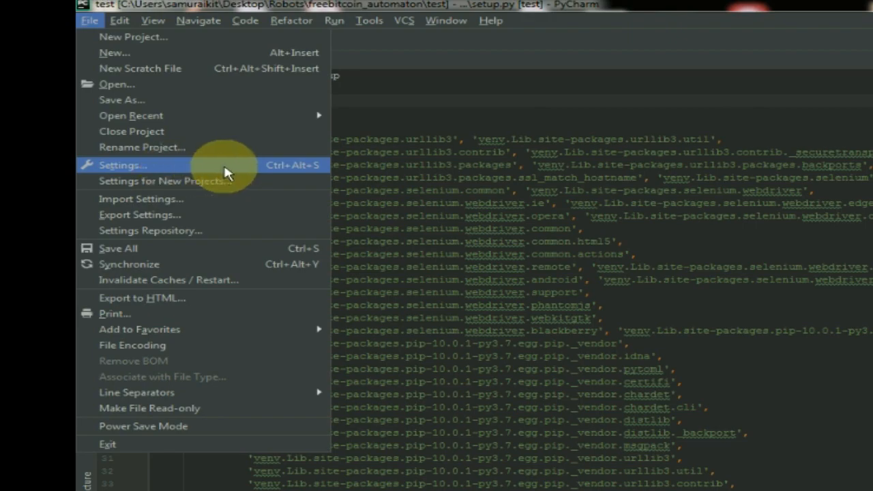
# - Open Settings and select the Editor category in the left tree
pyautogui.click(122, 165)
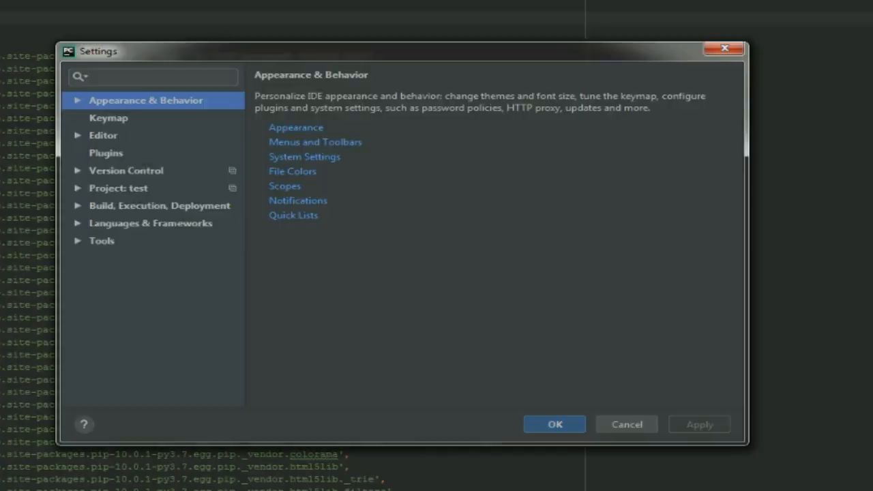
pyautogui.click(103, 135)
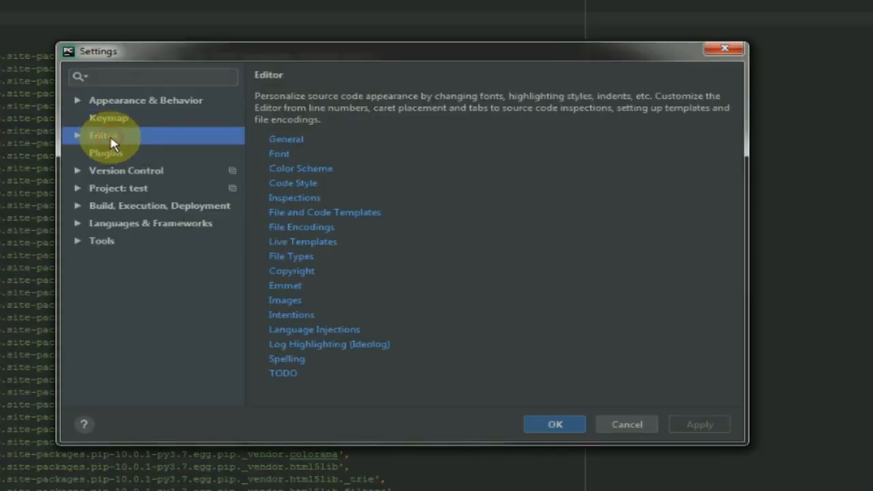
pyautogui.moveTo(303, 164)
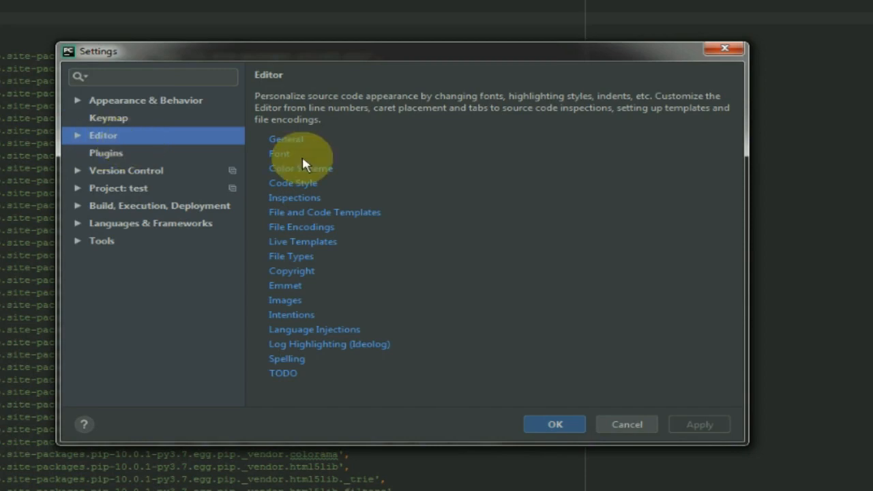
pyautogui.moveTo(282, 143)
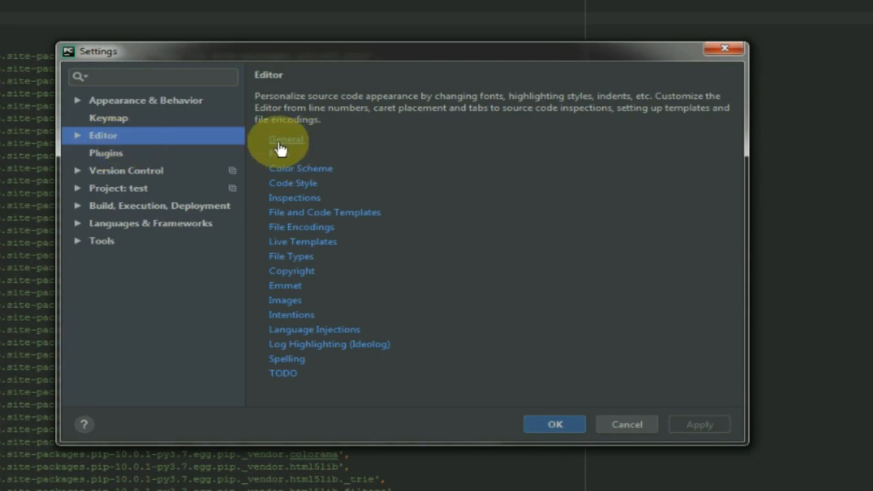
# - In Editor > General, enable 'Change font size (Zoom) with Ctrl+Mouse Wheel', apply, and close Settings
pyautogui.click(285, 140)
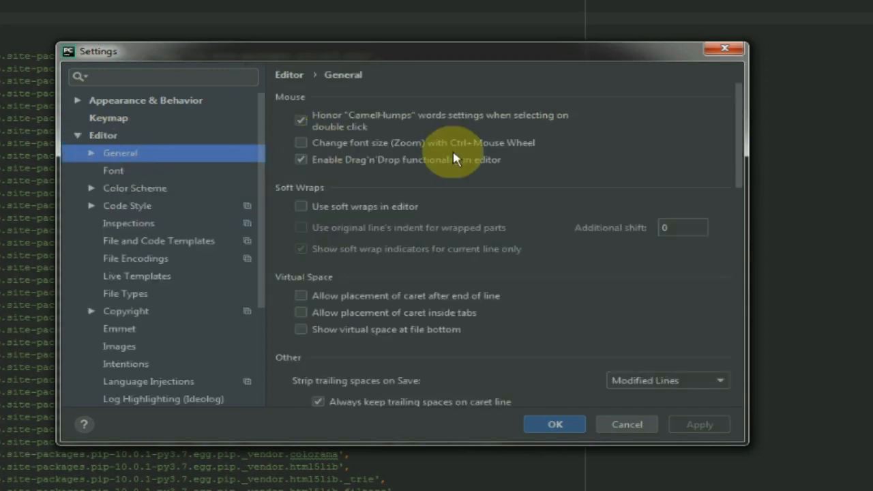
pyautogui.click(301, 143)
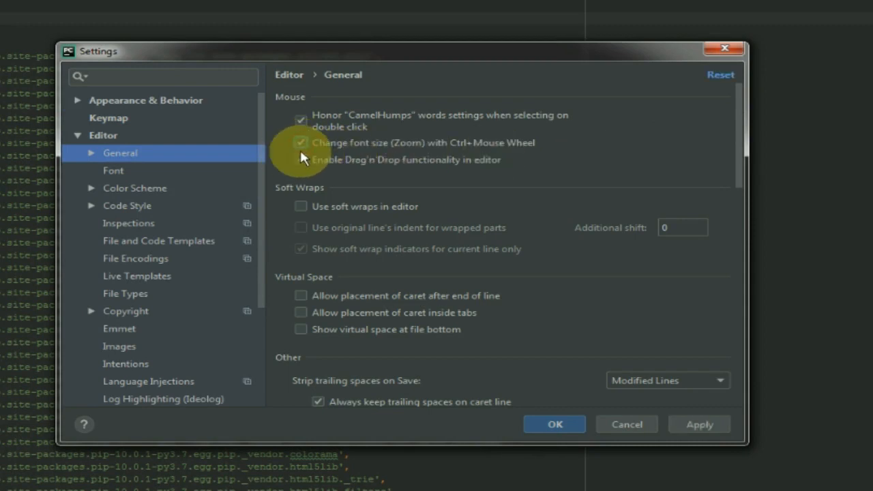
pyautogui.click(301, 160)
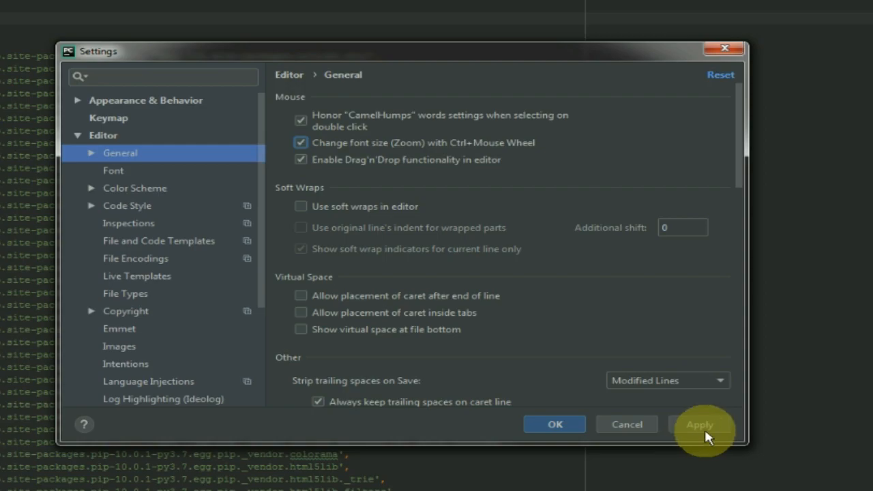
pyautogui.click(699, 424)
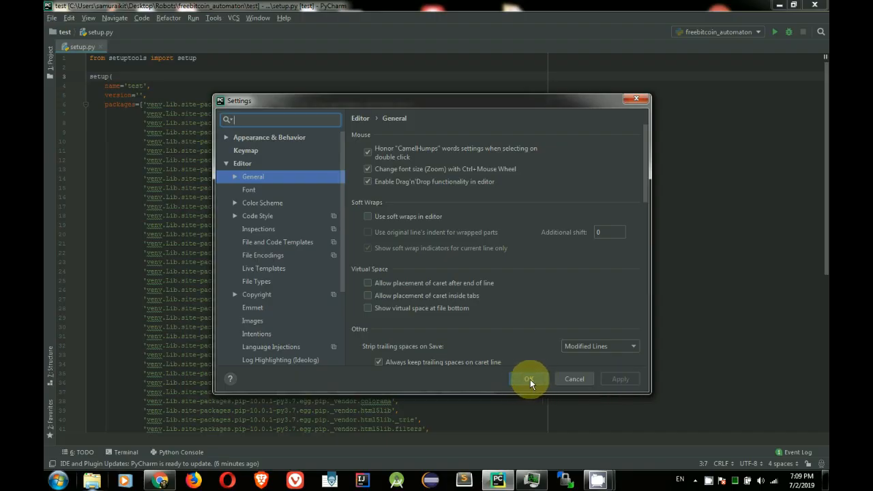
pyautogui.click(529, 378)
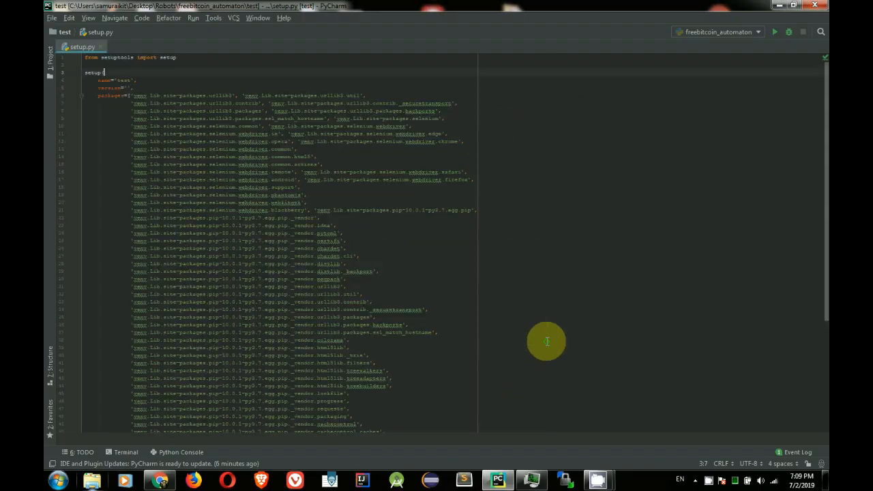